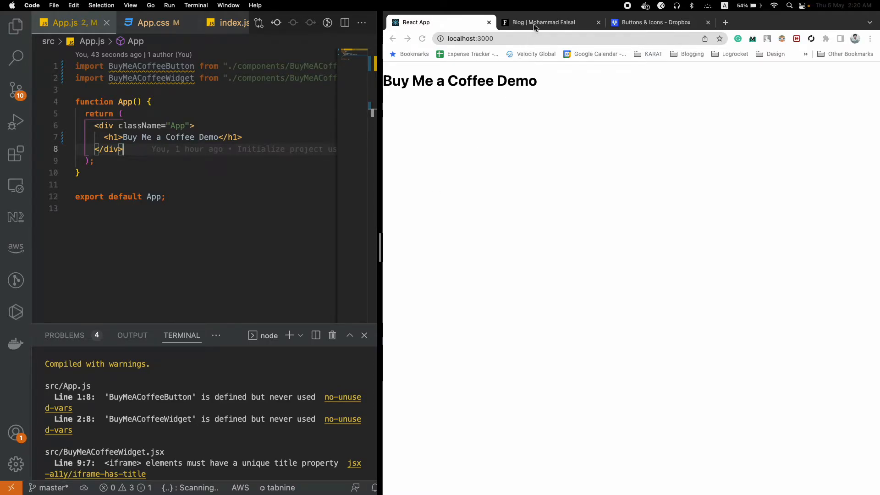
Step: Go from the demo app to the blog's about-me page and open its Buy Me a Coffee profile
{"action": "left_click", "coordinate": [543, 22]}
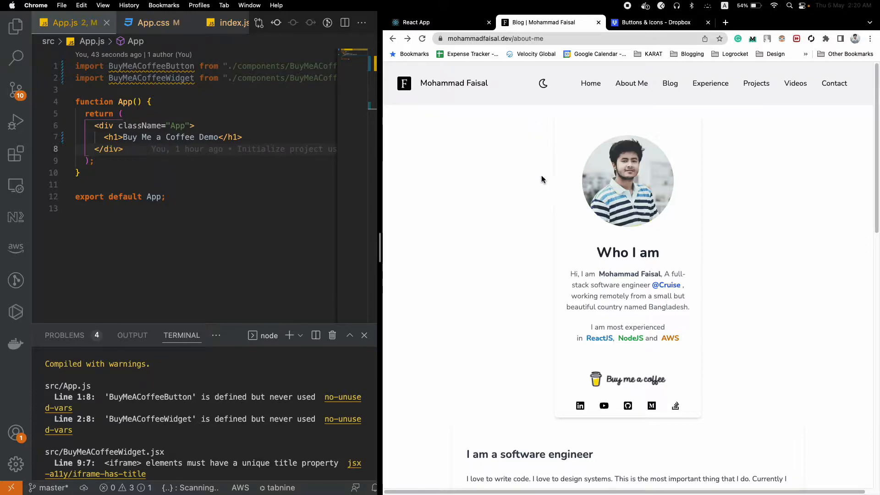
{"action": "mouse_move", "coordinate": [611, 258]}
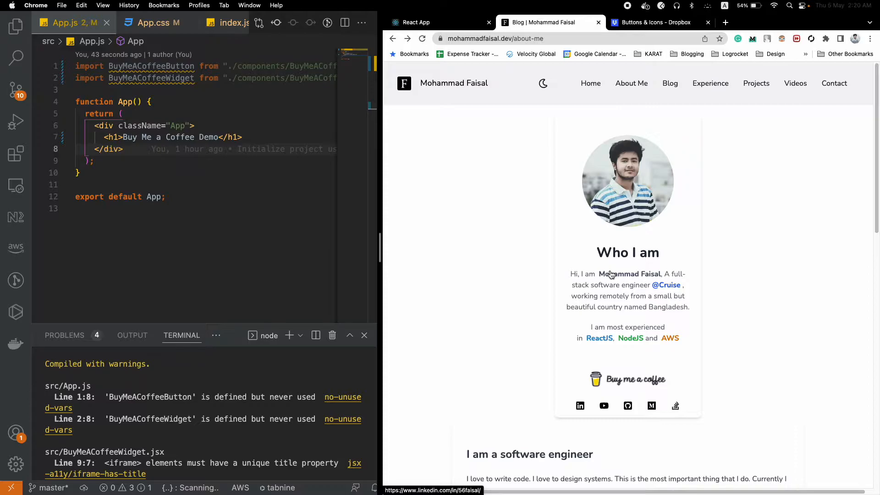
{"action": "mouse_move", "coordinate": [611, 296]}
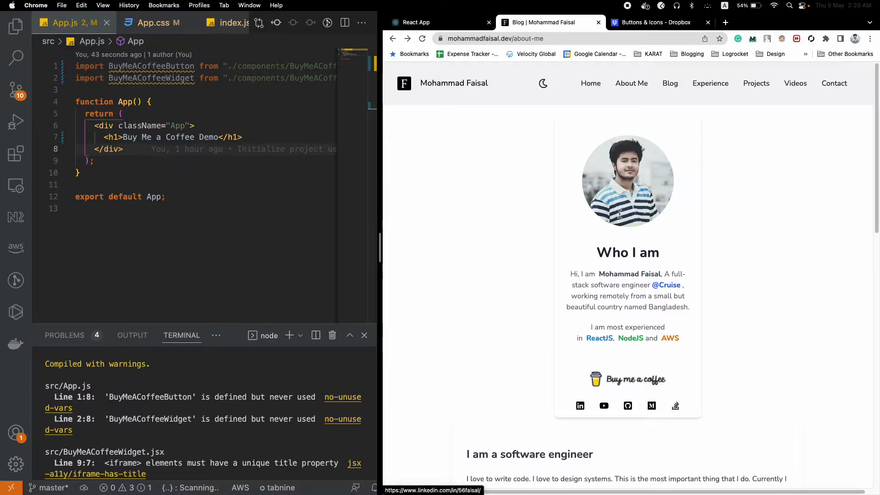
{"action": "left_click", "coordinate": [494, 38]}
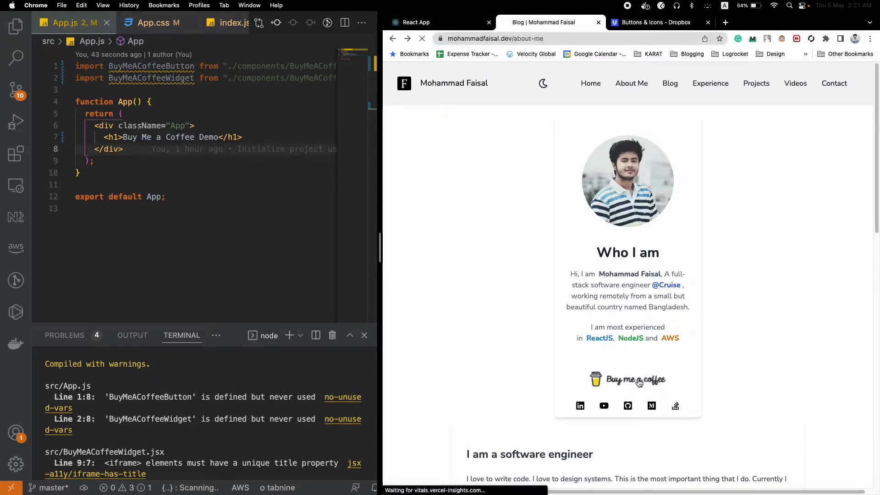
{"action": "left_click", "coordinate": [627, 380]}
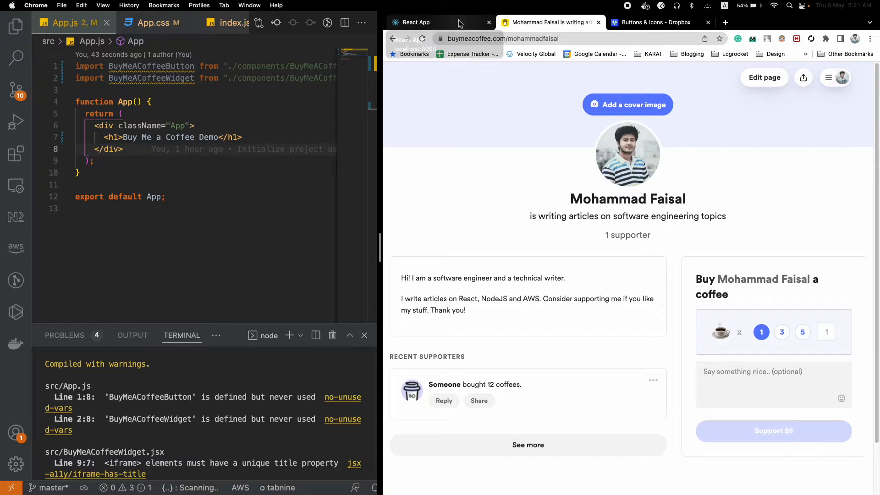
{"action": "mouse_move", "coordinate": [409, 38]}
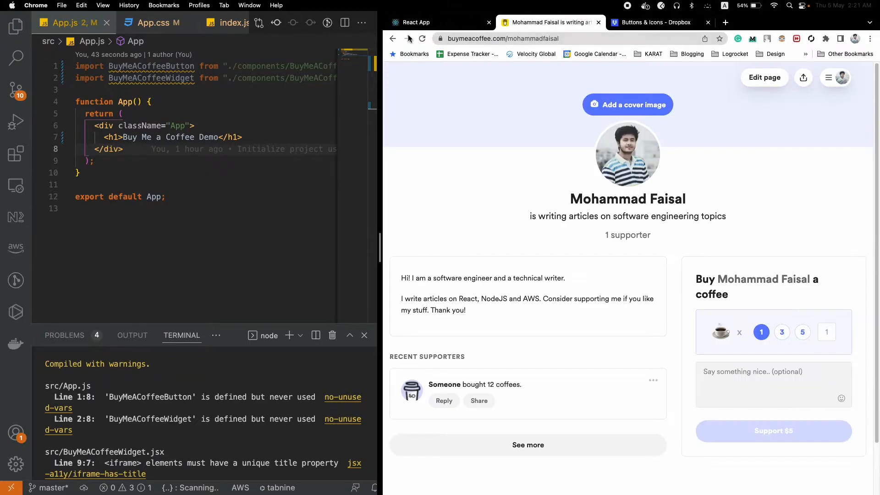
Step: Check the local React demo page, then bring back the blog's about-me page in Chrome
{"action": "left_click", "coordinate": [417, 22]}
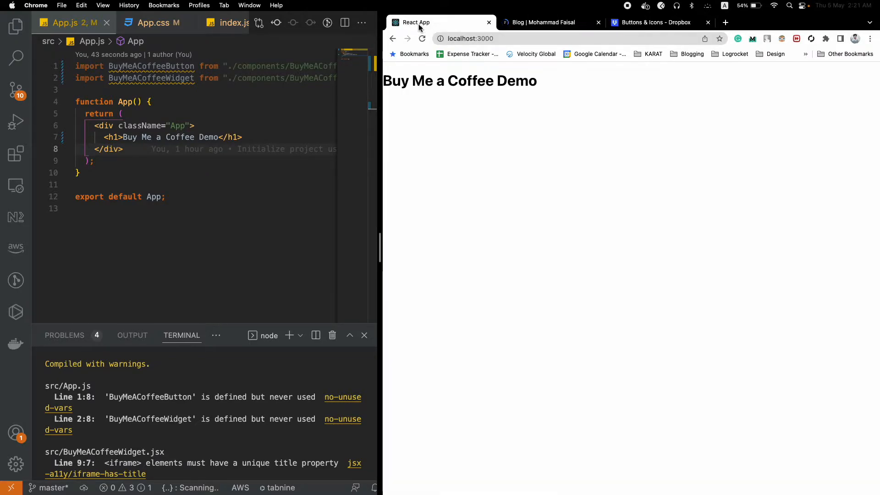
{"action": "left_click", "coordinate": [272, 176]}
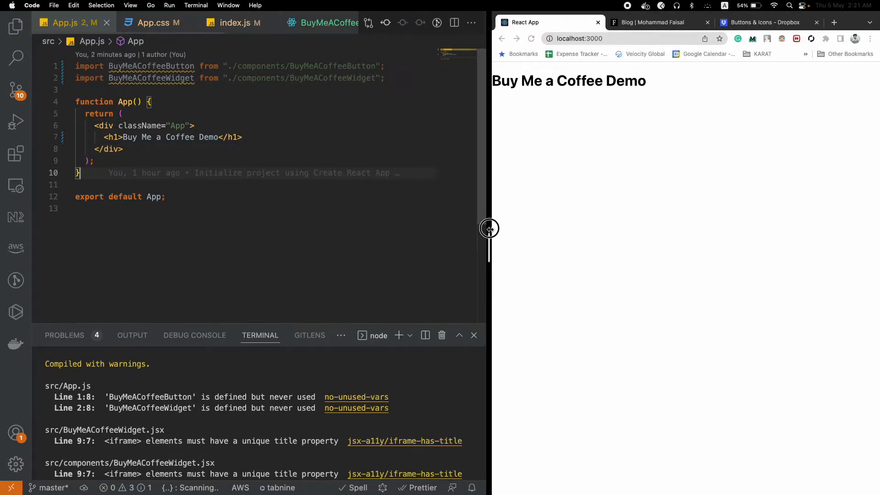
{"action": "left_click", "coordinate": [651, 22]}
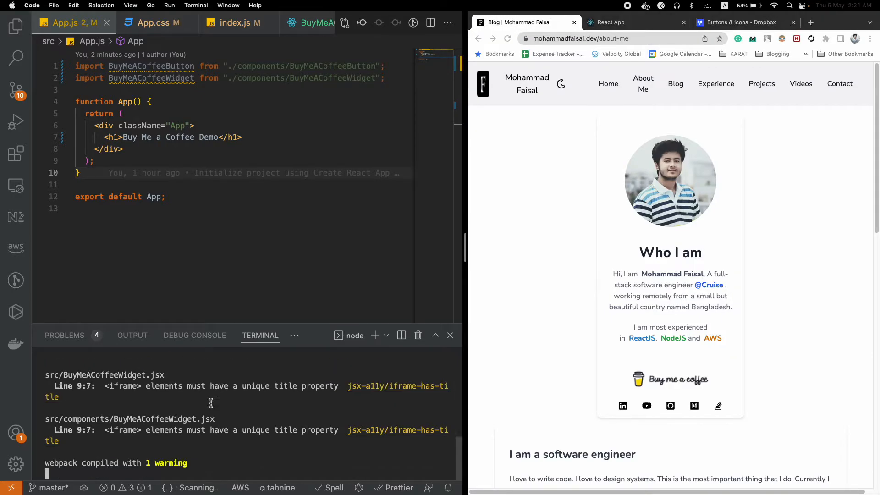
{"action": "mouse_move", "coordinate": [359, 347]}
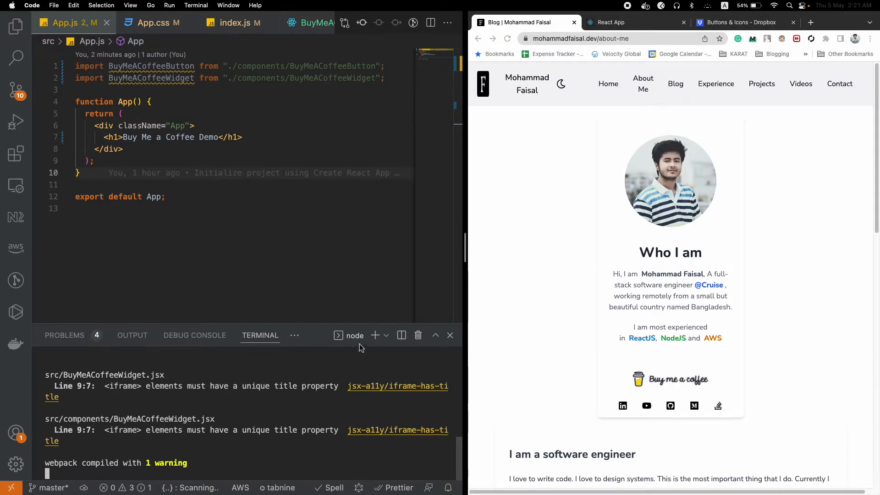
Step: Open a zsh terminal with 'npx create-react-app react-buy-me-a-coffee' and return to the node server
{"action": "left_click", "coordinate": [385, 335]}
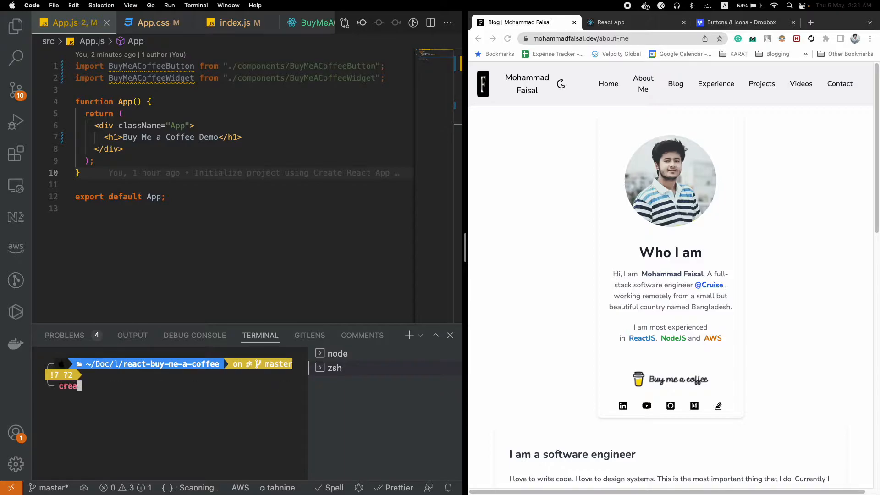
{"action": "type", "text": "npx create-react-app react-buy-me-a-coffee"}
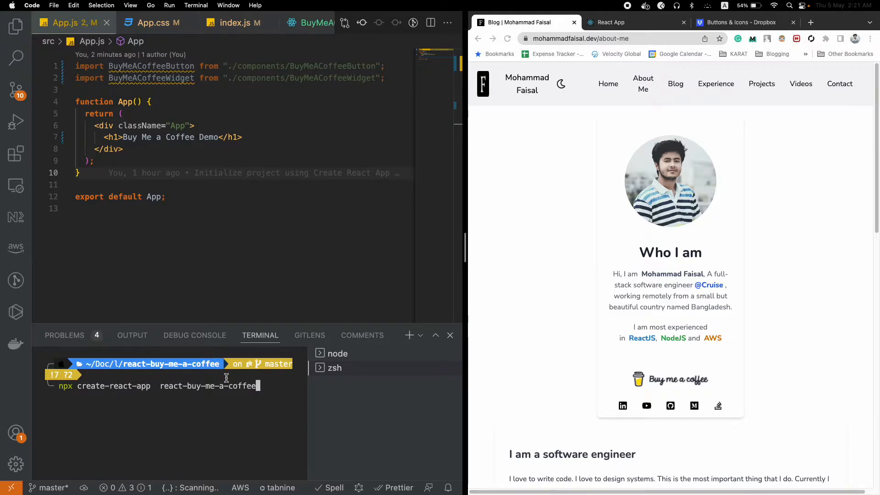
{"action": "left_click", "coordinate": [337, 354]}
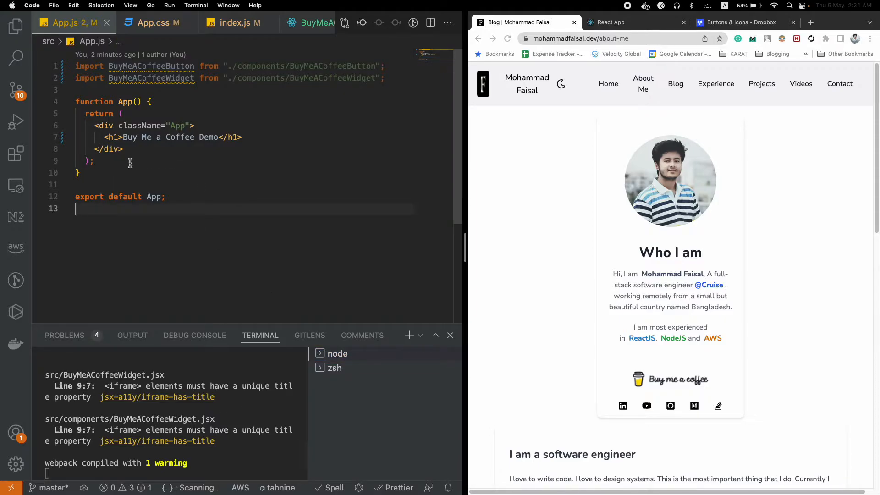
{"action": "left_click", "coordinate": [609, 22]}
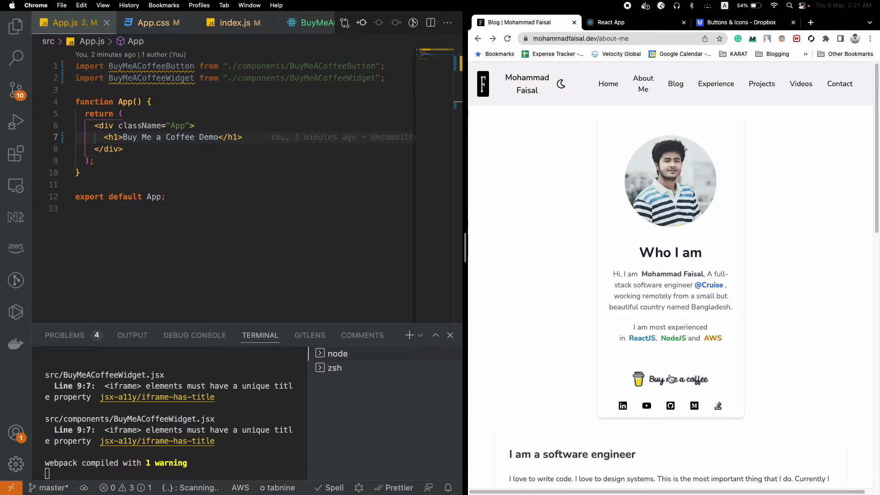
{"action": "mouse_move", "coordinate": [671, 380]}
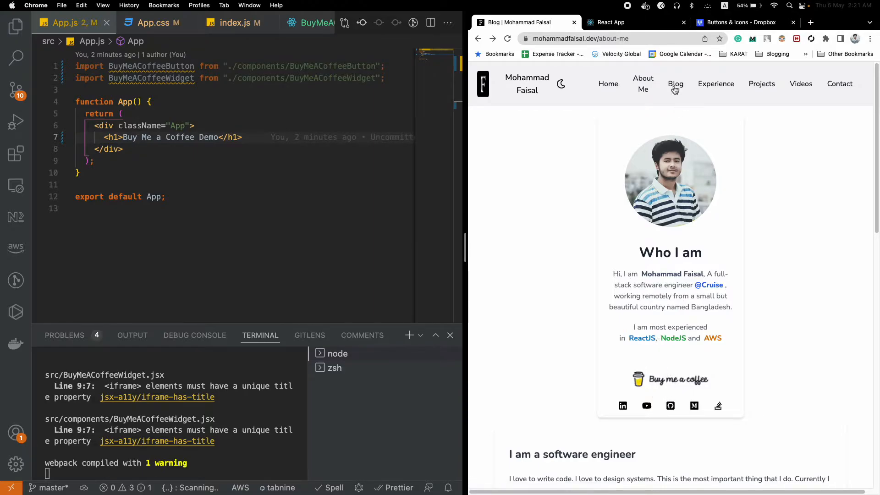
{"action": "mouse_move", "coordinate": [741, 22]}
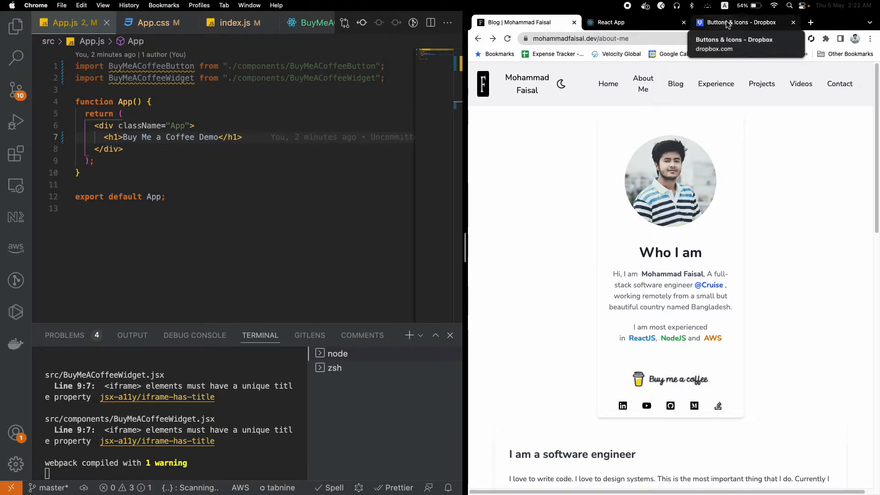
Step: Browse the shared Dropbox folder of Buy Me a Coffee button PNGs in eight colours
{"action": "left_click", "coordinate": [740, 23]}
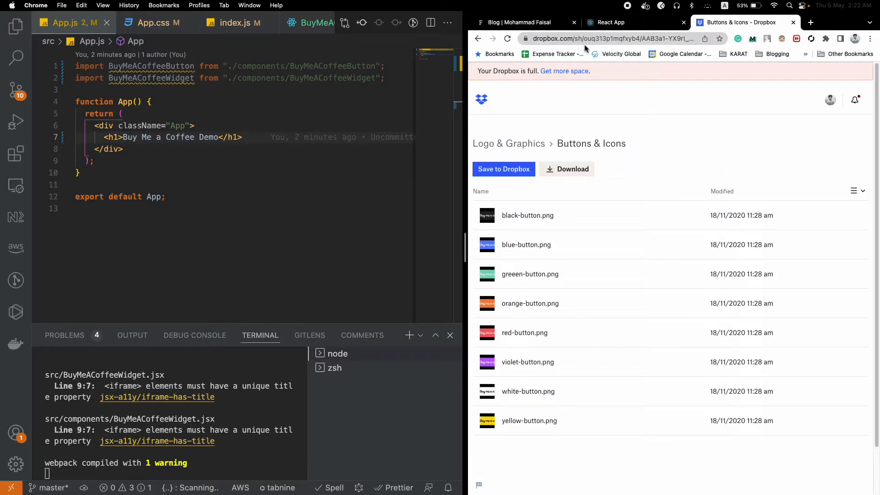
{"action": "mouse_move", "coordinate": [528, 215]}
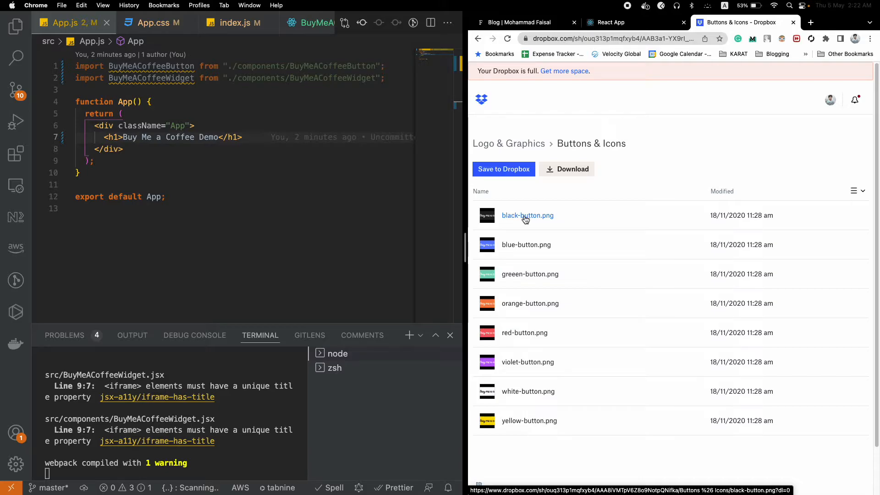
{"action": "left_click", "coordinate": [528, 215]}
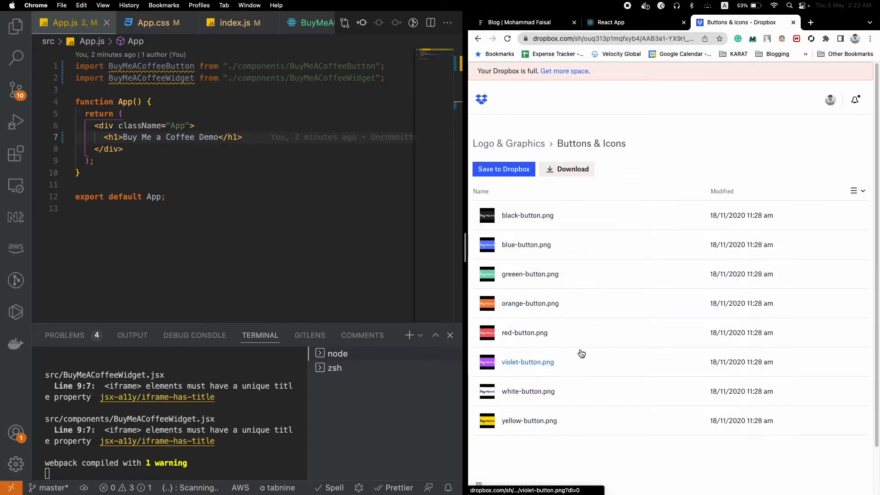
{"action": "mouse_move", "coordinate": [613, 278]}
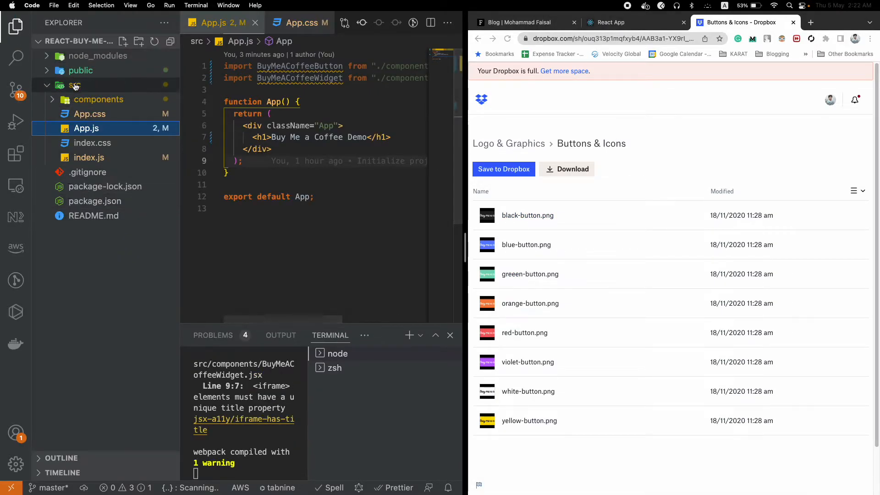
Step: Open BuyMeACoffeeButton.jsx and inspect its profile link, image element and image source path
{"action": "left_click", "coordinate": [80, 70]}
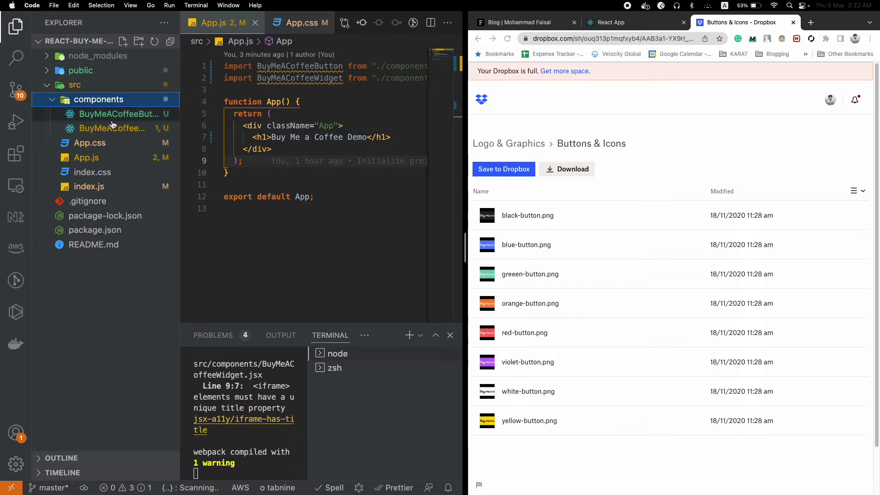
{"action": "left_click", "coordinate": [117, 114]}
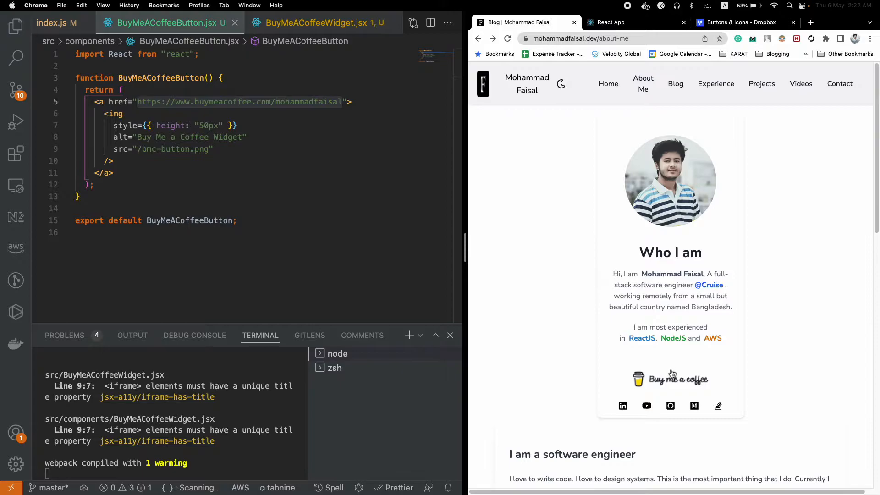
{"action": "left_click", "coordinate": [669, 380]}
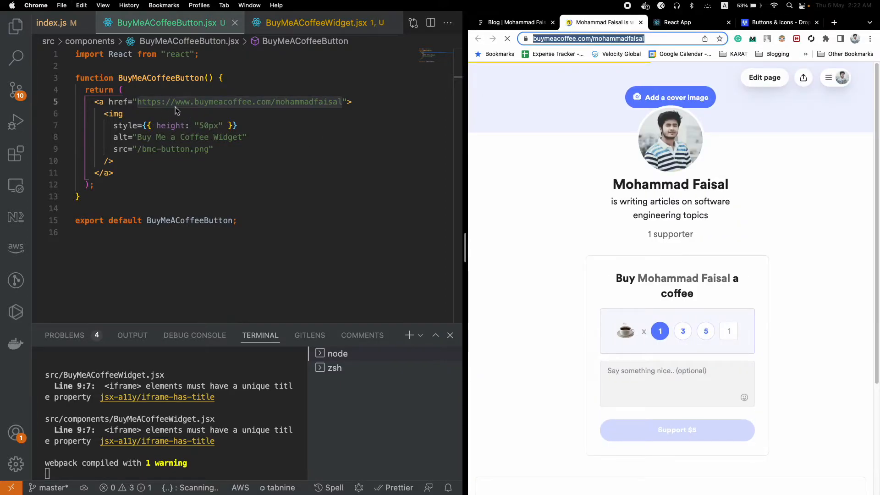
{"action": "left_click", "coordinate": [140, 115]}
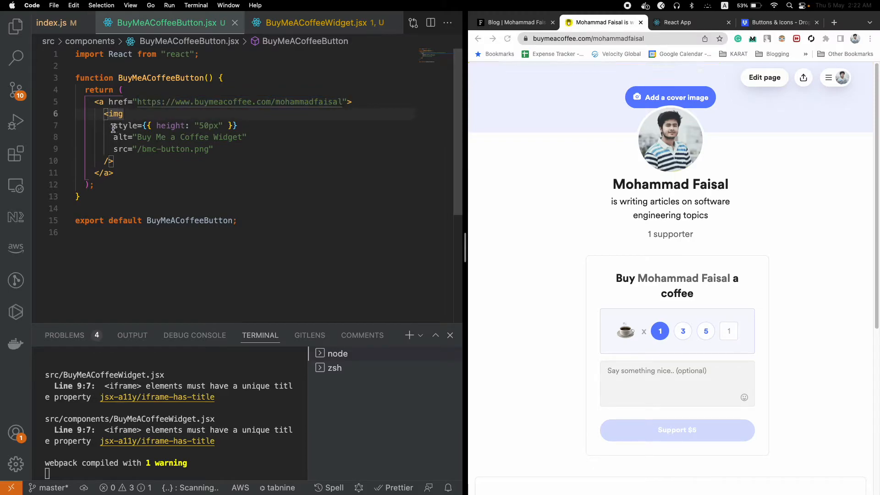
{"action": "left_click", "coordinate": [215, 149]}
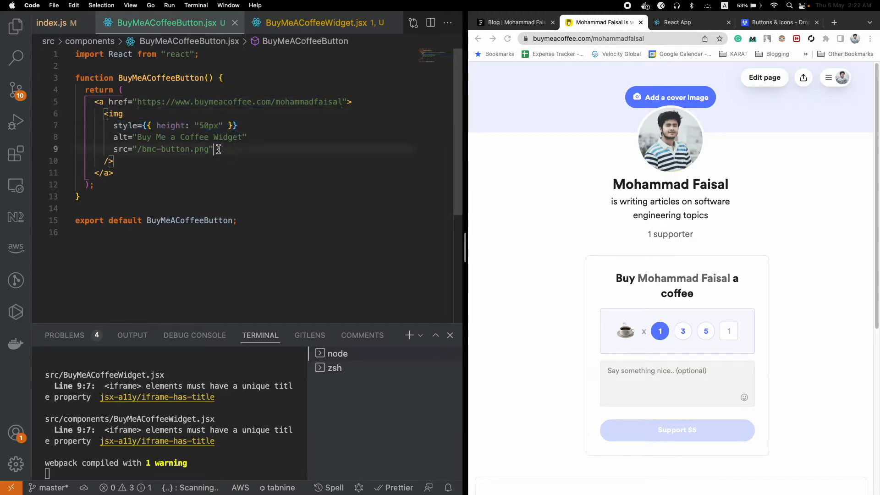
{"action": "left_click", "coordinate": [89, 184]}
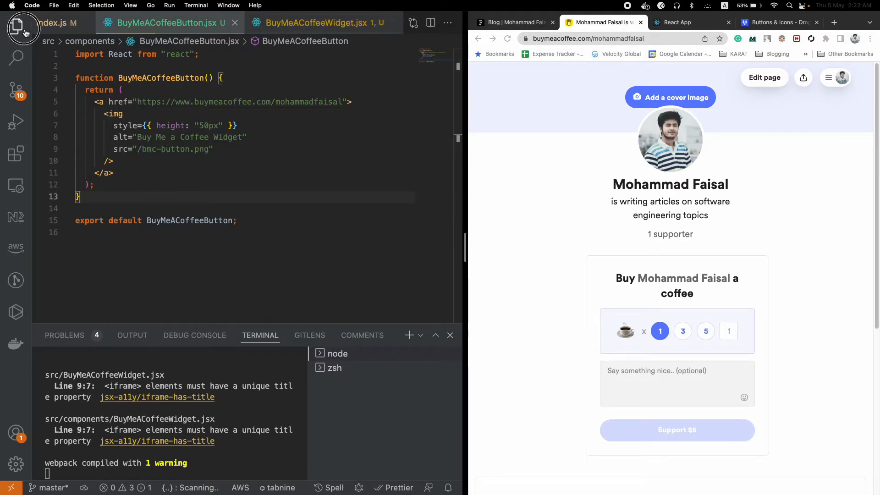
{"action": "left_click", "coordinate": [15, 26]}
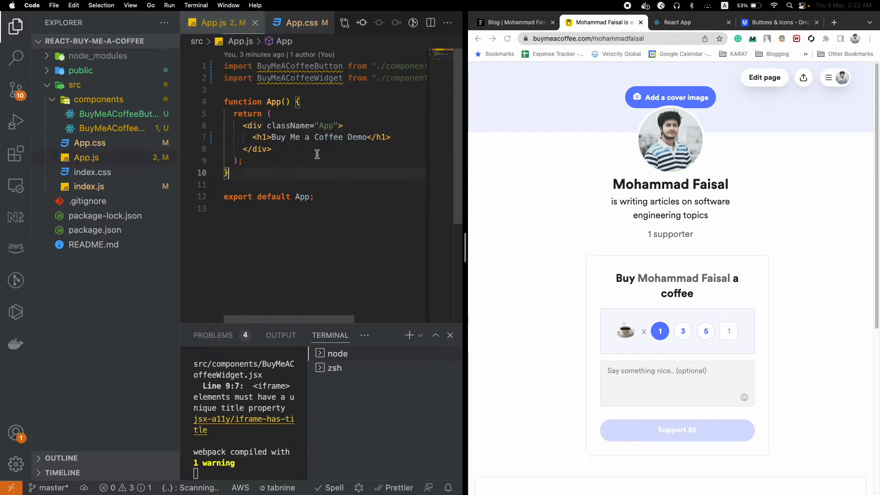
Step: Type <BuyMeACoffeeButton /> into App.js and check the coffee profile page in Chrome
{"action": "type", "text": "<BuyMeACoffeeButton />"}
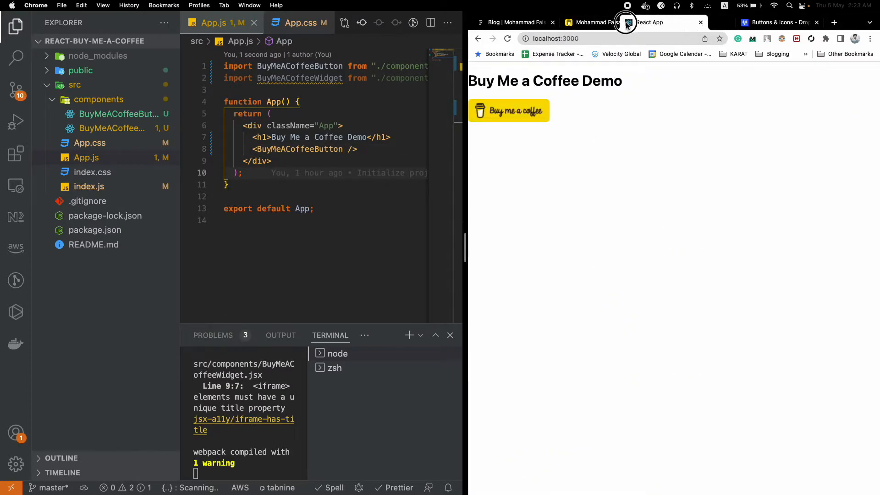
{"action": "left_click", "coordinate": [650, 22]}
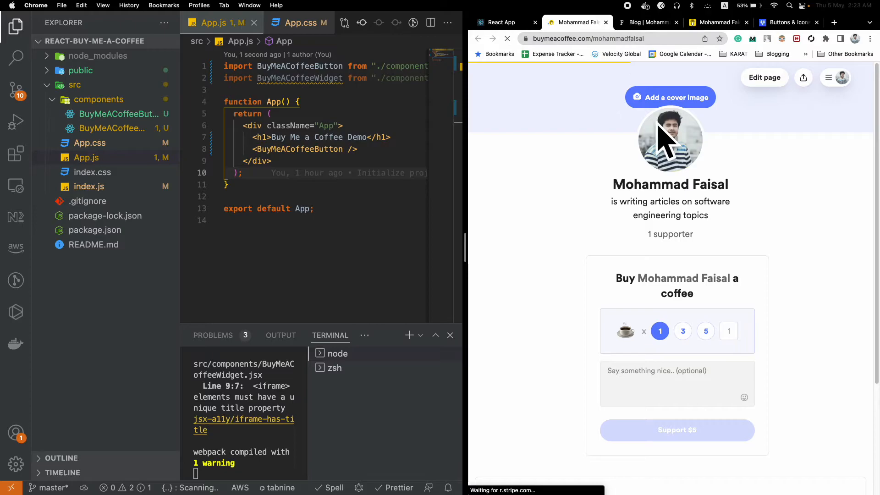
{"action": "mouse_move", "coordinate": [602, 27]}
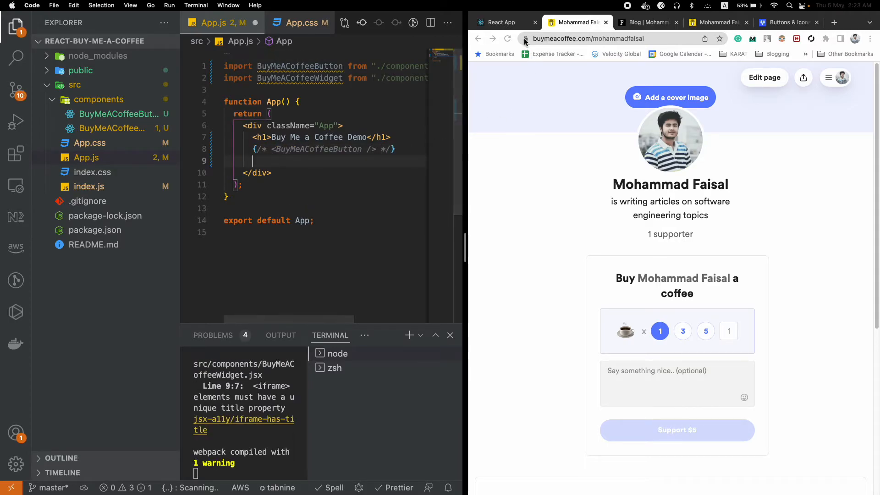
Step: Check the running app and coffee profile page, then reopen BuyMeACoffeeButton.jsx
{"action": "left_click", "coordinate": [500, 22]}
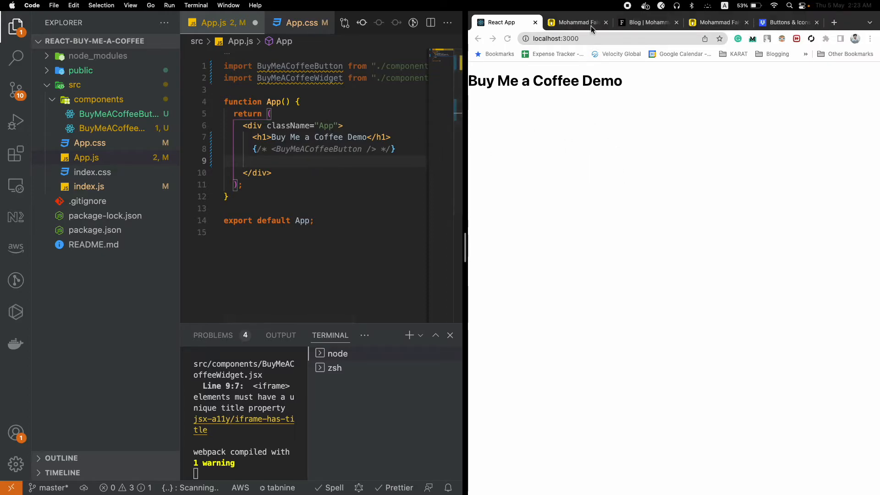
{"action": "left_click", "coordinate": [572, 22]}
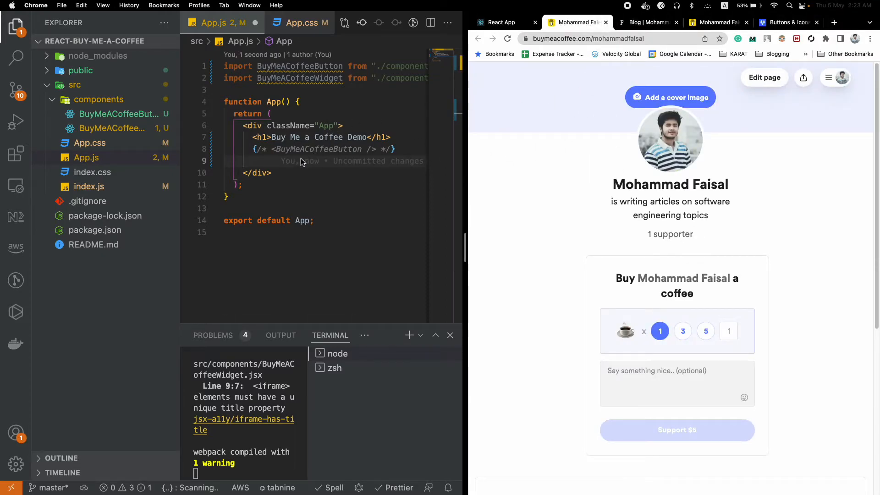
{"action": "left_click", "coordinate": [112, 114]}
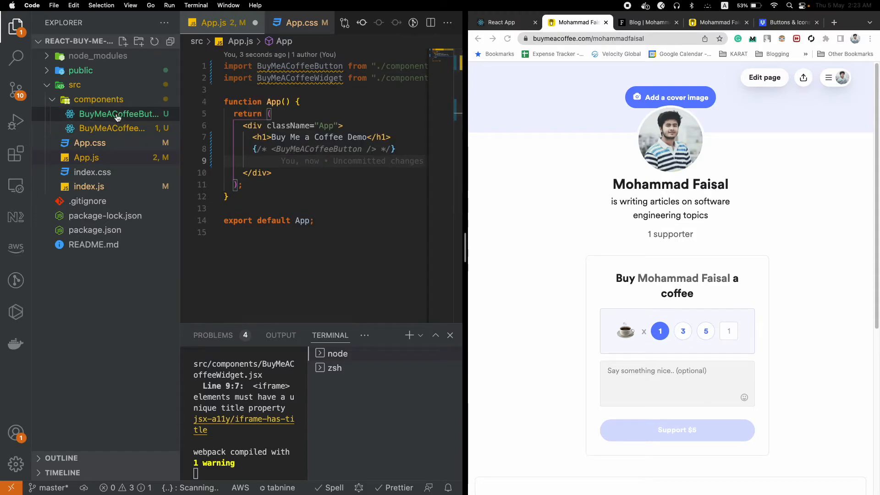
{"action": "mouse_move", "coordinate": [107, 128]}
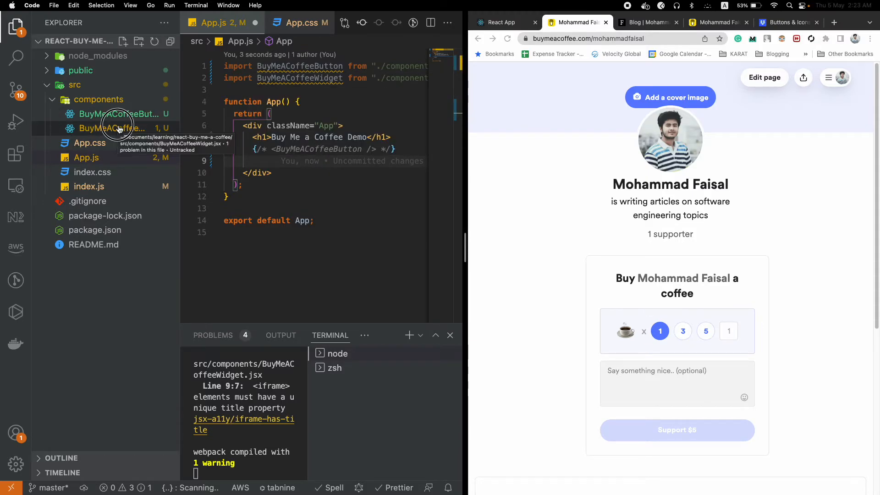
Step: Open BuyMeACoffeeWidget.jsx and select the widget portion of its iframe URL
{"action": "left_click", "coordinate": [111, 128]}
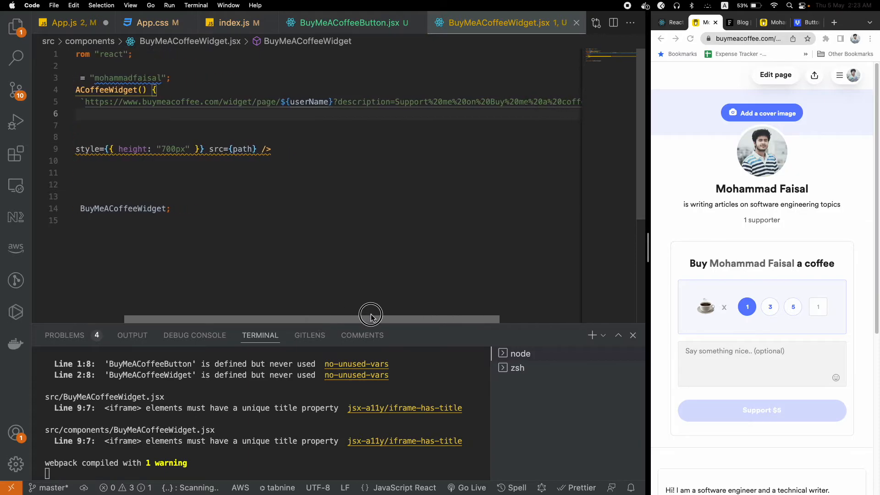
{"action": "scroll", "scroll_direction": "left", "scroll_amount": 3}
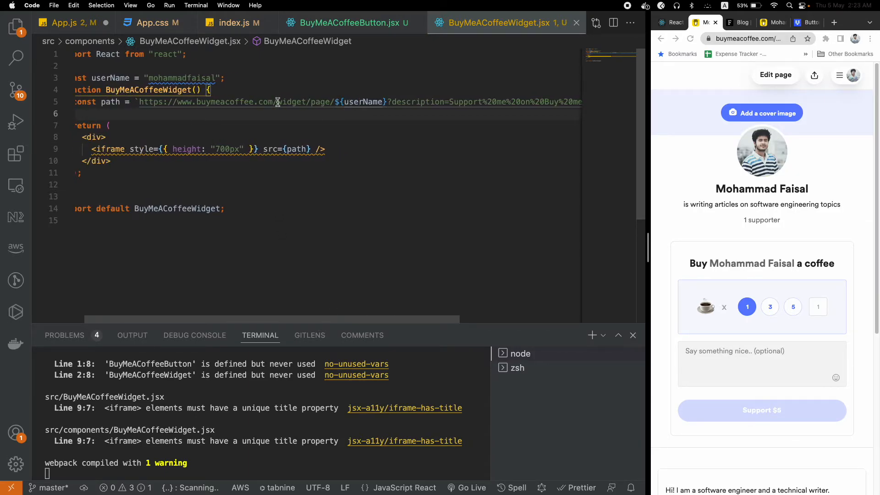
{"action": "double_click", "coordinate": [181, 77]}
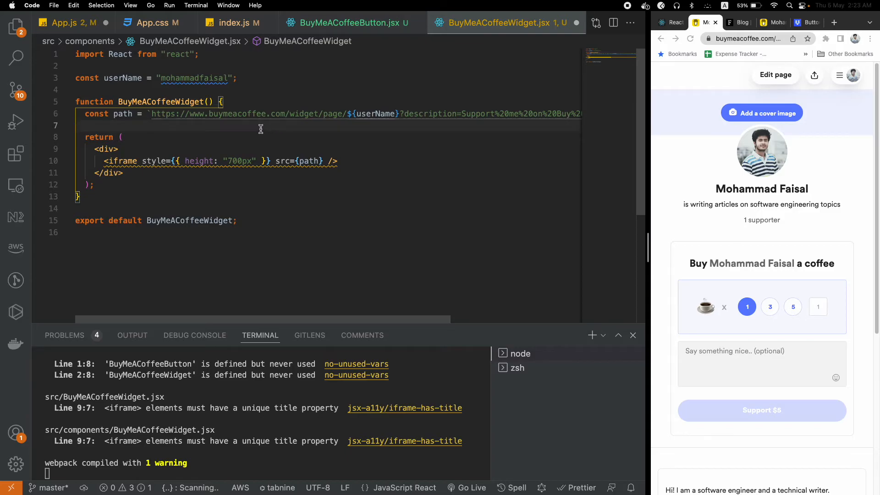
{"action": "double_click", "coordinate": [119, 161]}
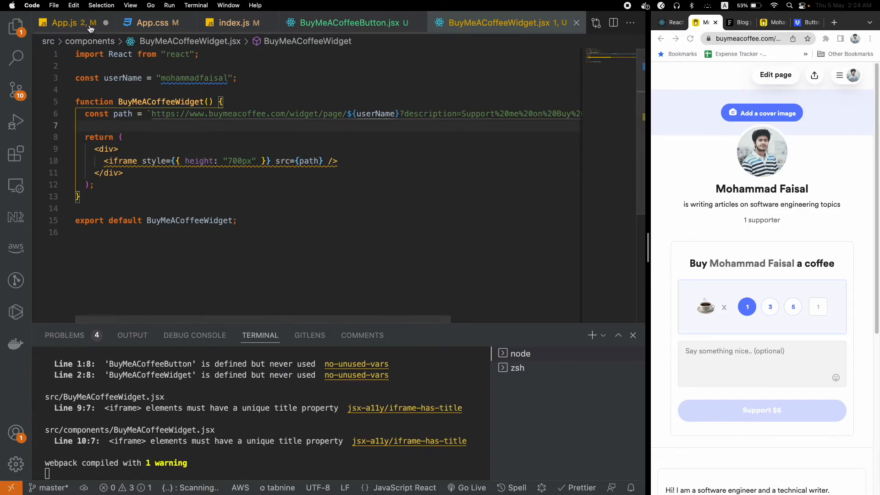
Step: Add <BuyMeACoffeeWidget /> to App.js and view the running app
{"action": "left_click", "coordinate": [65, 22]}
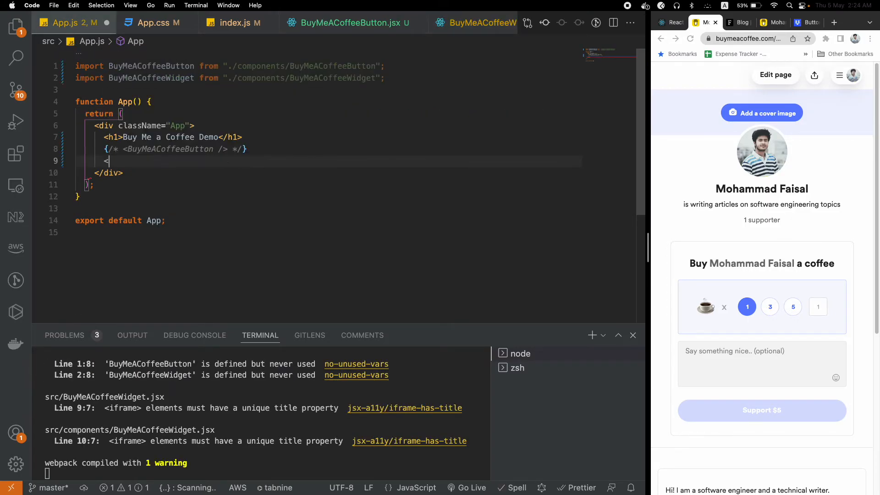
{"action": "type", "text": "<BuyMeACoffeeWidget />"}
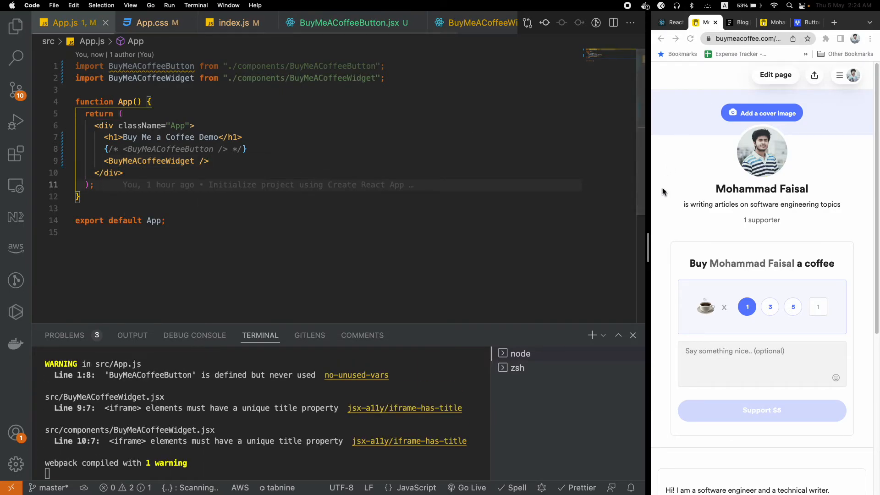
{"action": "left_click", "coordinate": [443, 22]}
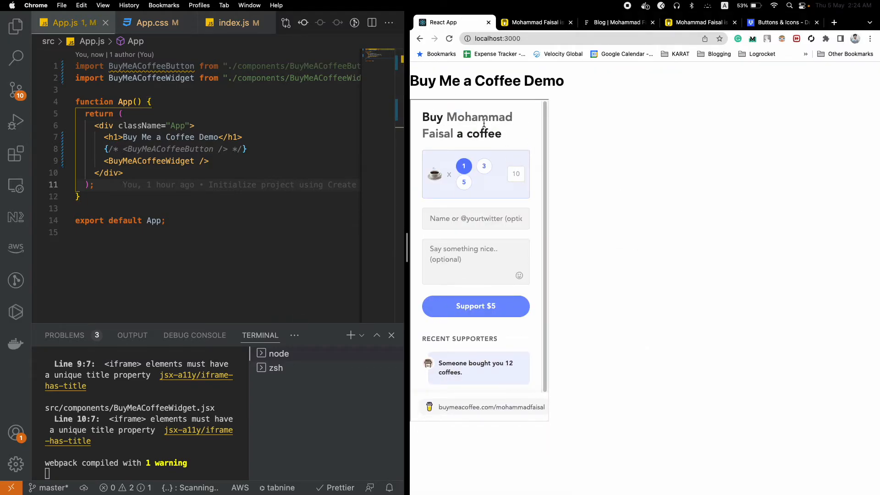
Step: Choose three coffees in the widget and start the support payment
{"action": "left_click", "coordinate": [484, 166]}
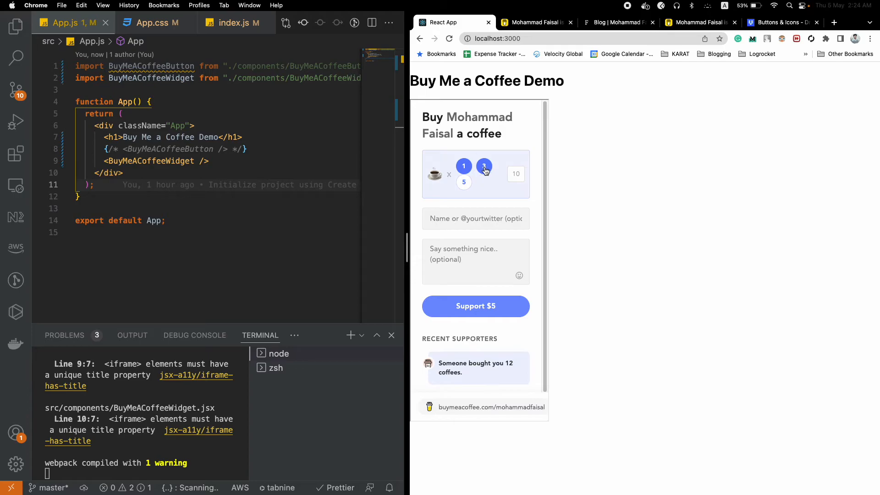
{"action": "left_click", "coordinate": [464, 166]}
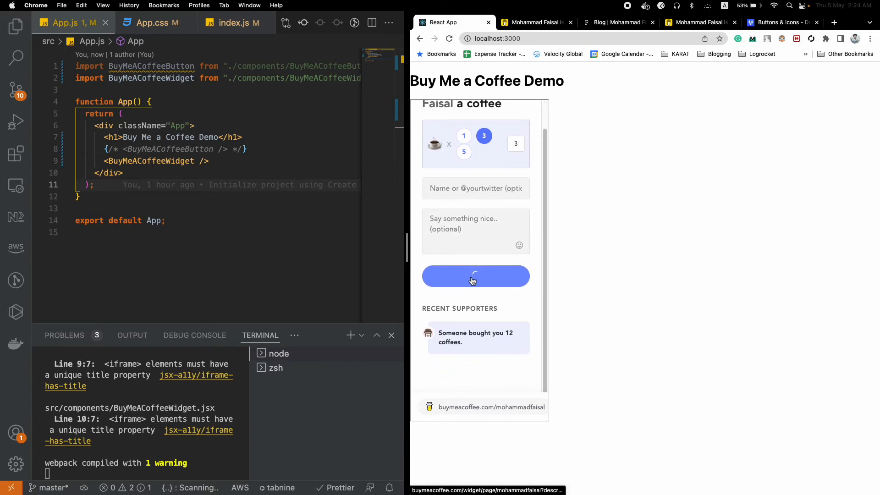
{"action": "left_click", "coordinate": [475, 275]}
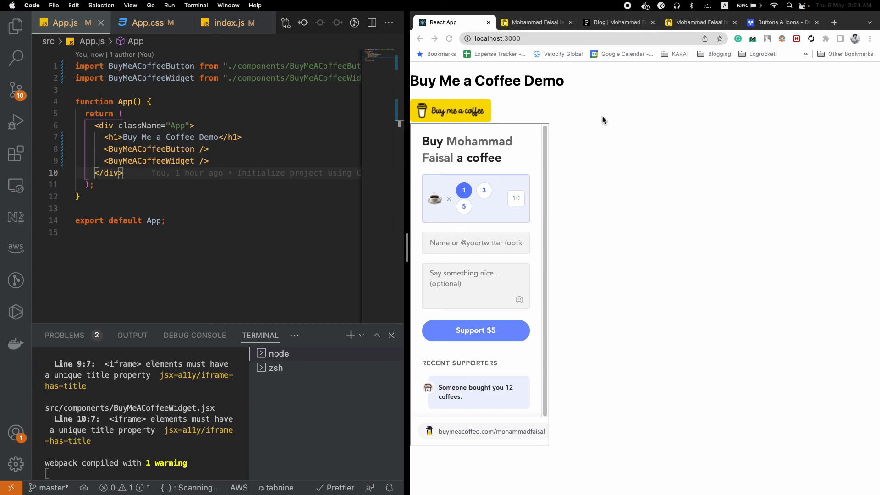
{"action": "mouse_move", "coordinate": [639, 153]}
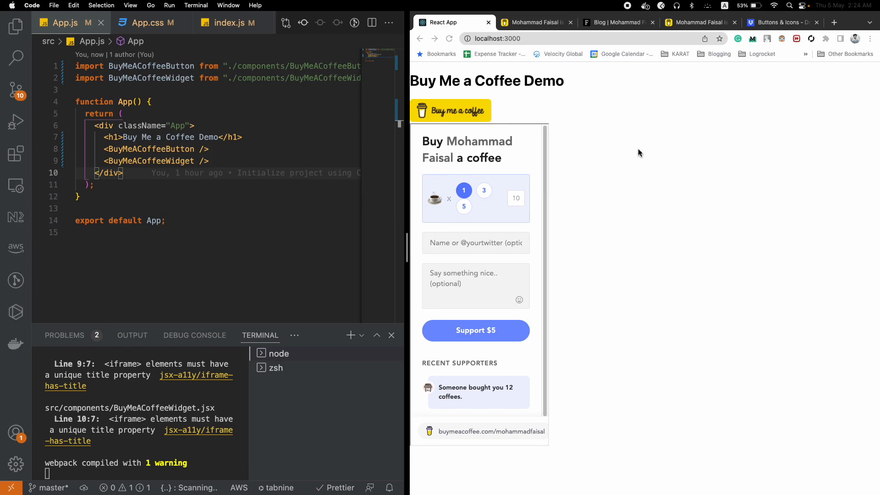